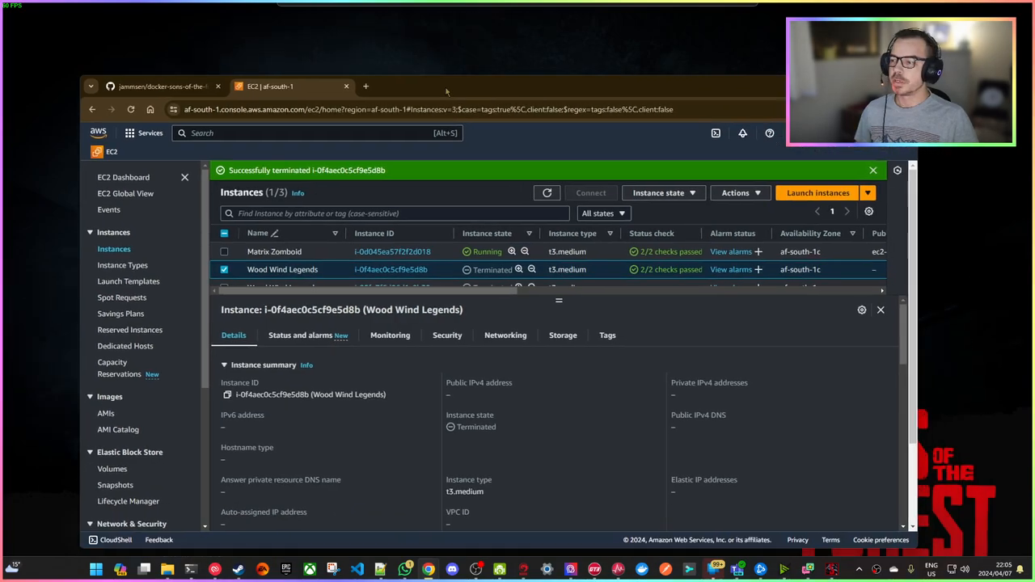
Step: Start the Launch an instance wizard from the Instances list
click(818, 192)
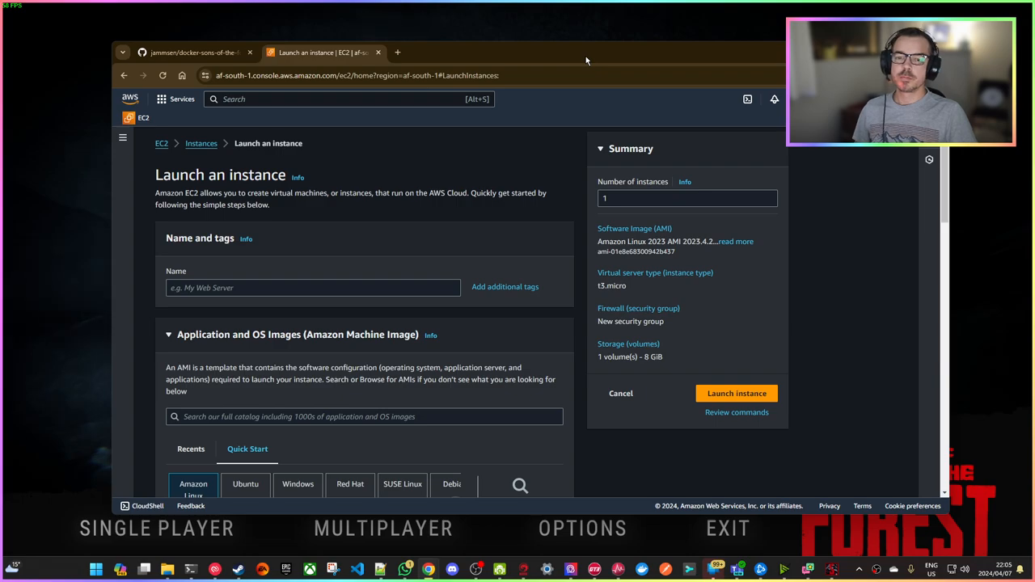
mouse_move(451, 354)
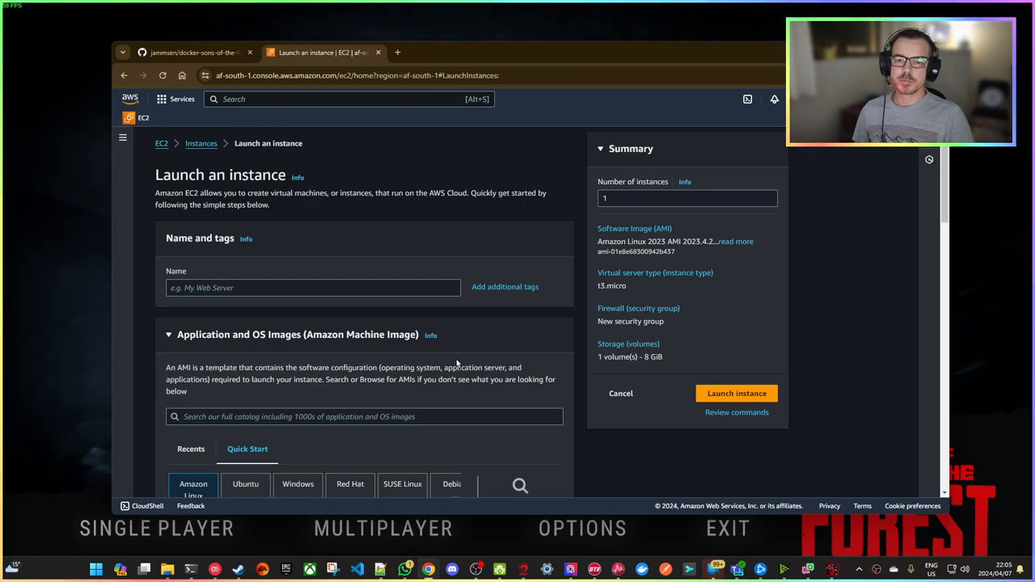
Step: Name the instance 'Wood Wind Legends', use Ubuntu Server 22.04 LTS on a t3.medium
click(313, 288)
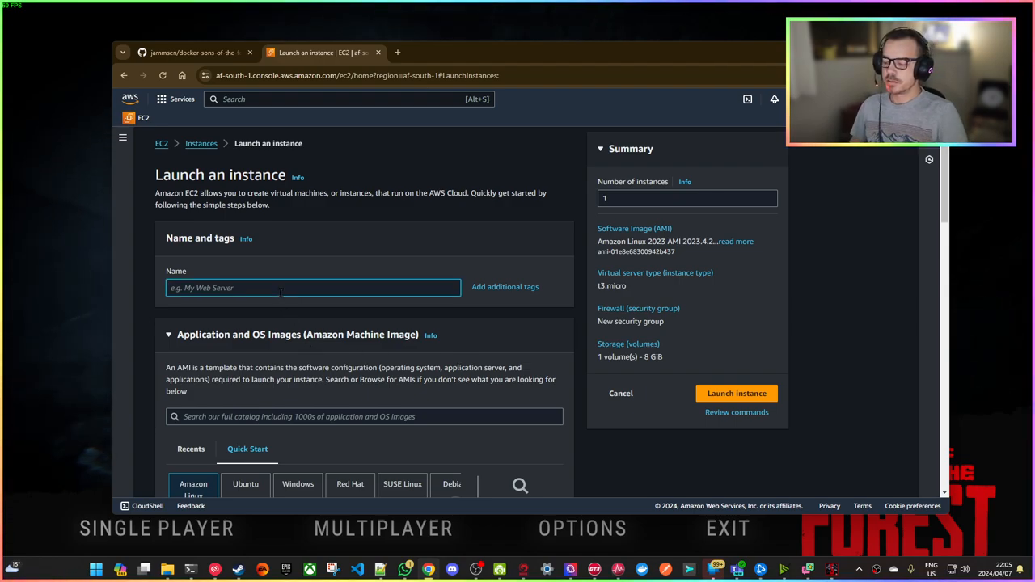
text(Wood Wind L)
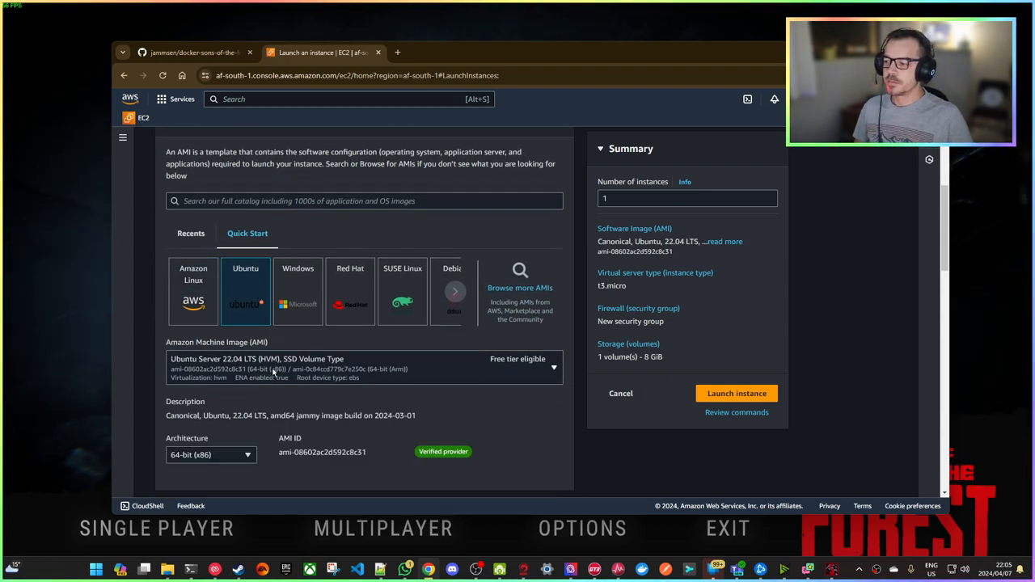
mouse_move(259, 375)
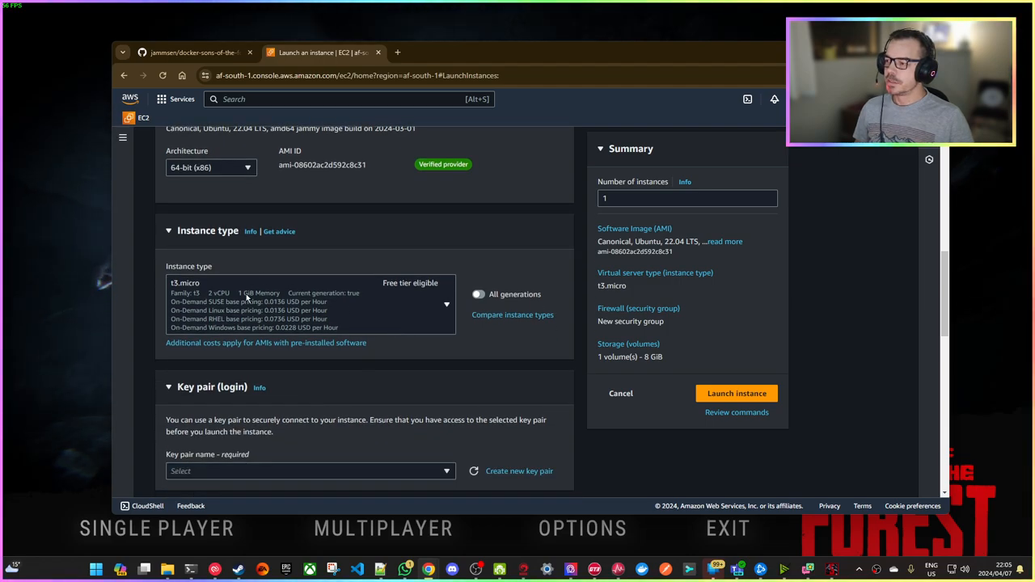
click(307, 304)
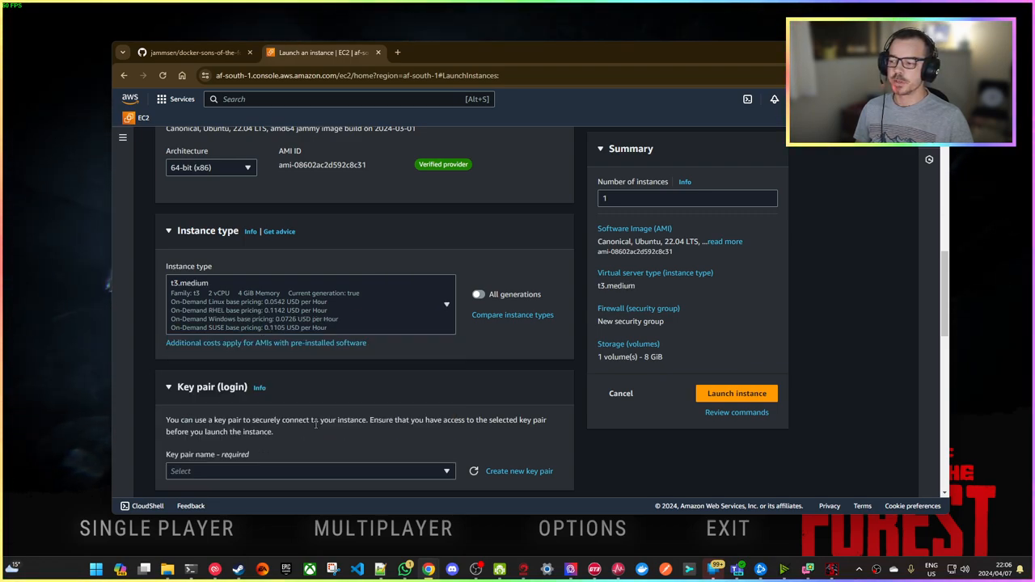
mouse_move(332, 393)
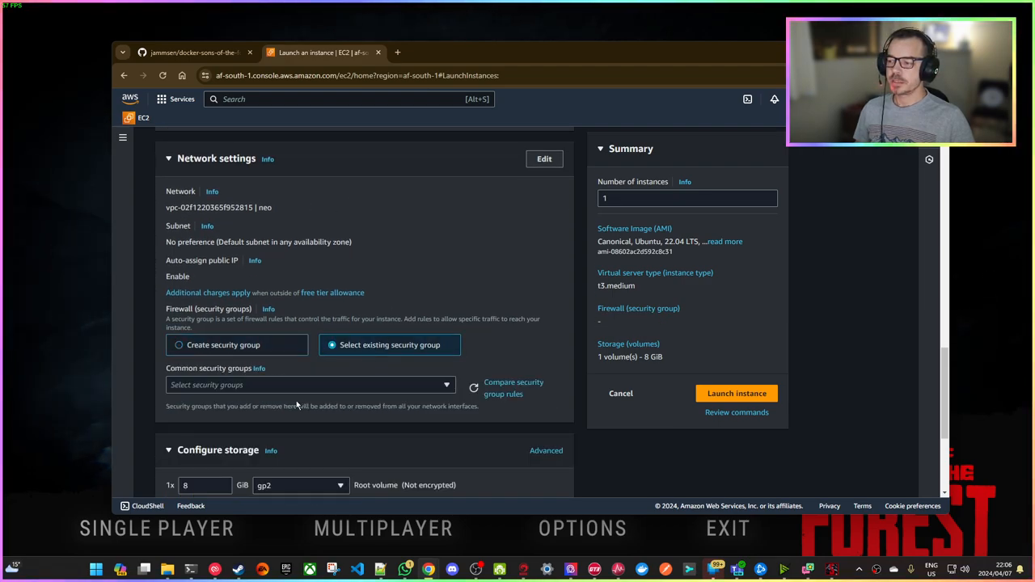
Step: Attach the default security group and enlarge the gp2 root volume to 20 GiB
click(310, 385)
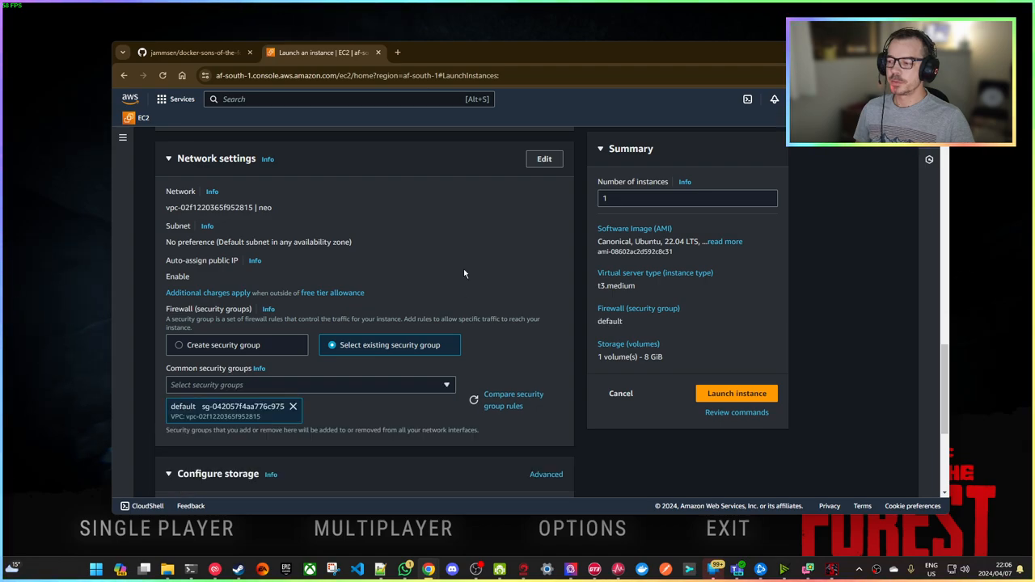
scroll(down, 3)
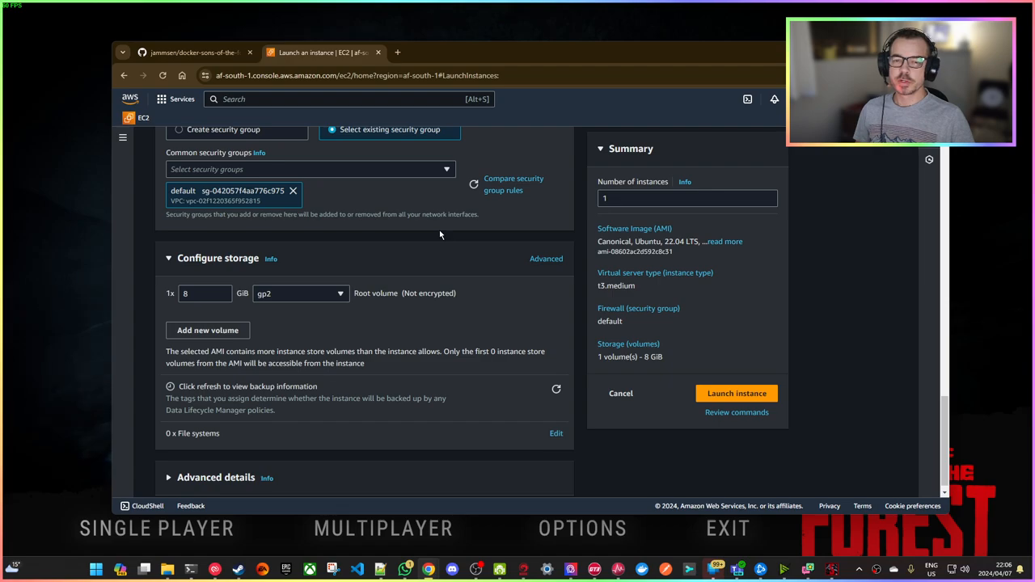
mouse_move(433, 236)
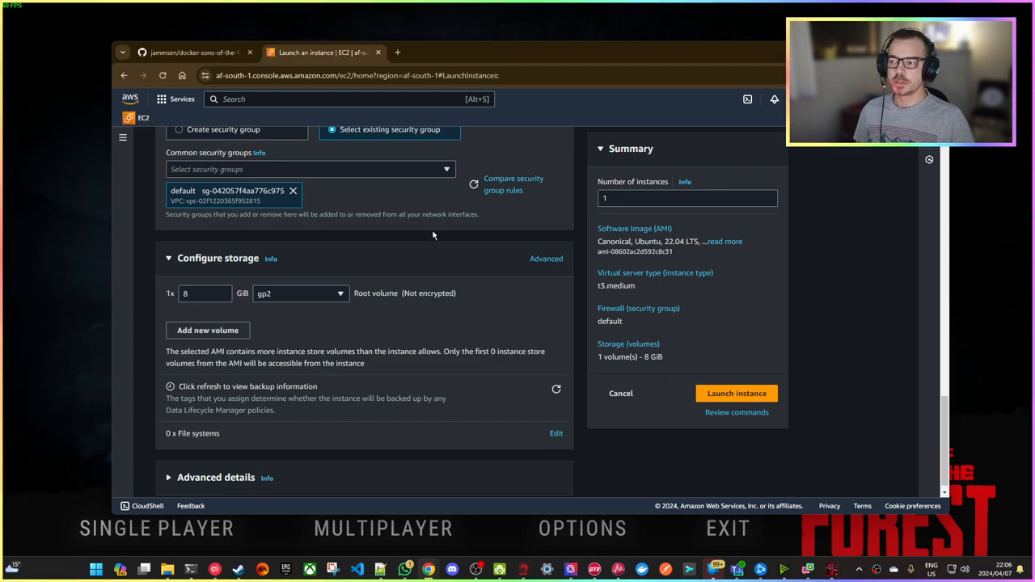
click(197, 293)
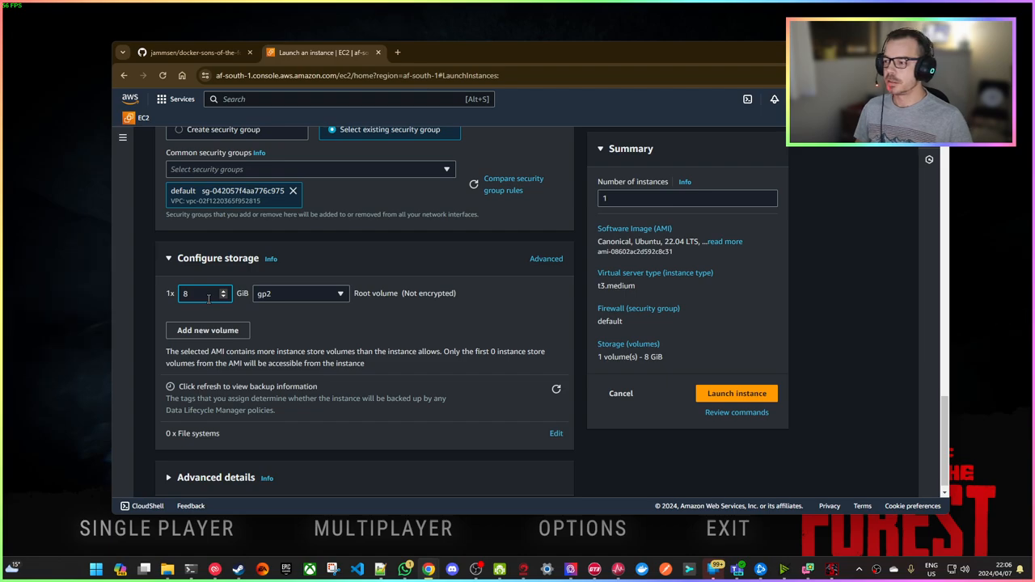
text(20)
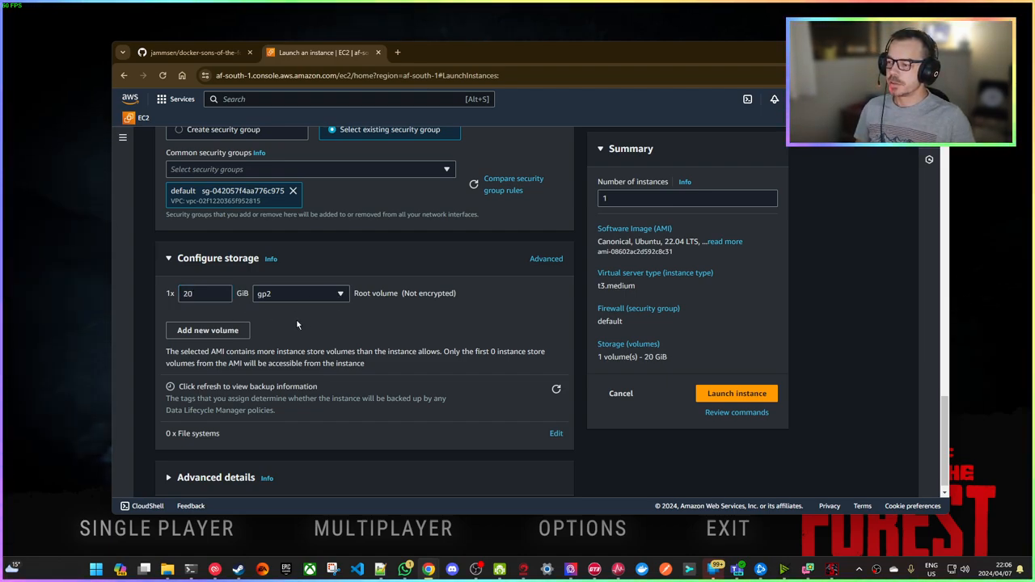
mouse_move(482, 275)
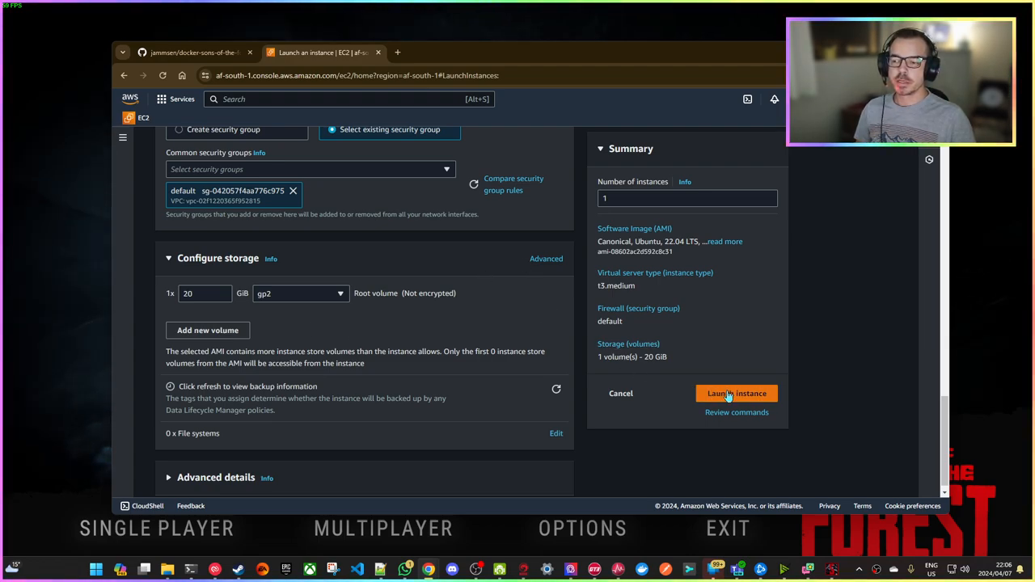
Step: Launch the instance, view it, and bring up its SSH client connection instructions
click(735, 392)
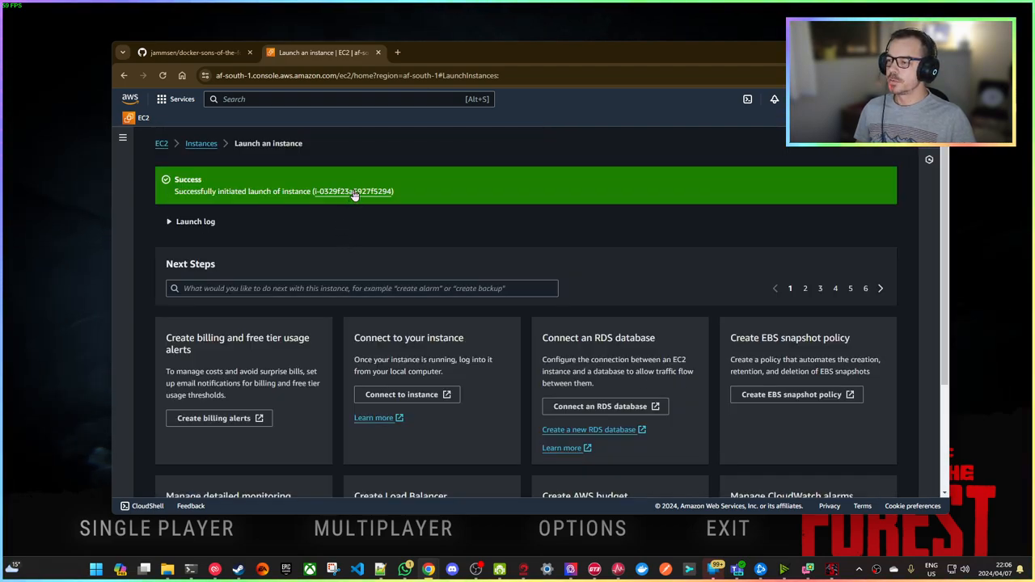
click(352, 190)
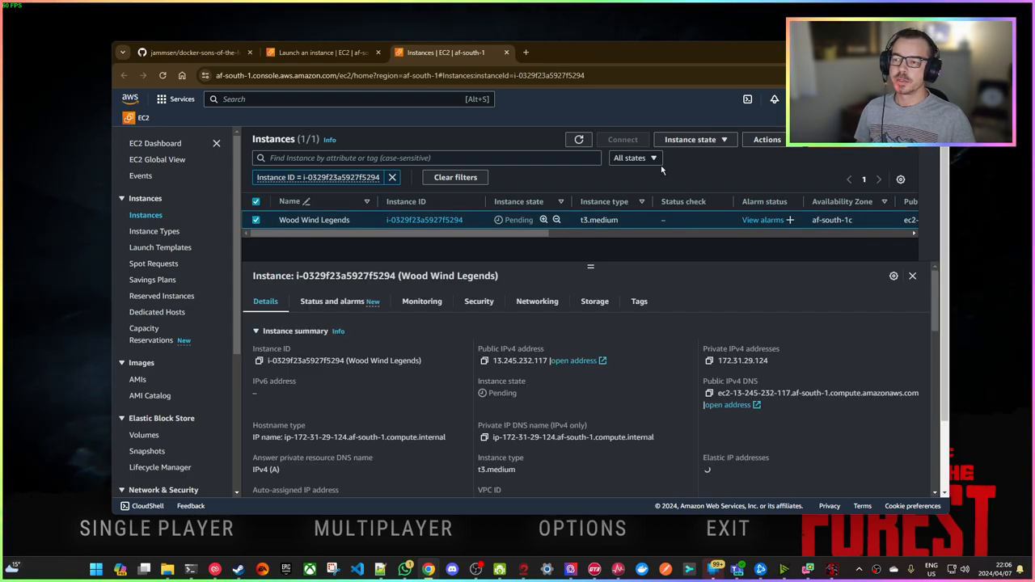
click(621, 139)
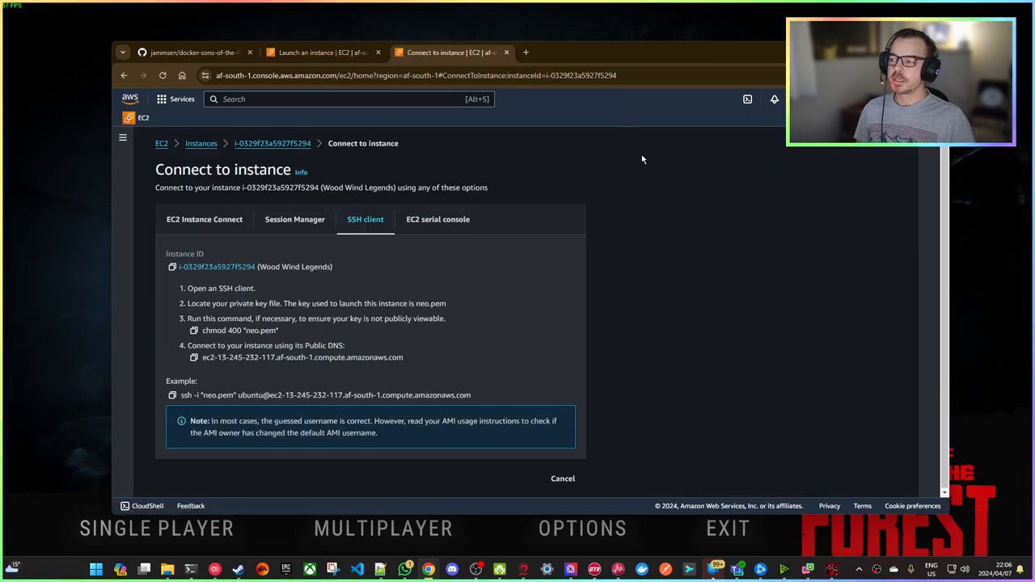
Step: Run the copied ssh -i "neo.pem" ubuntu@... command in PowerShell and accept the host fingerprint
click(171, 395)
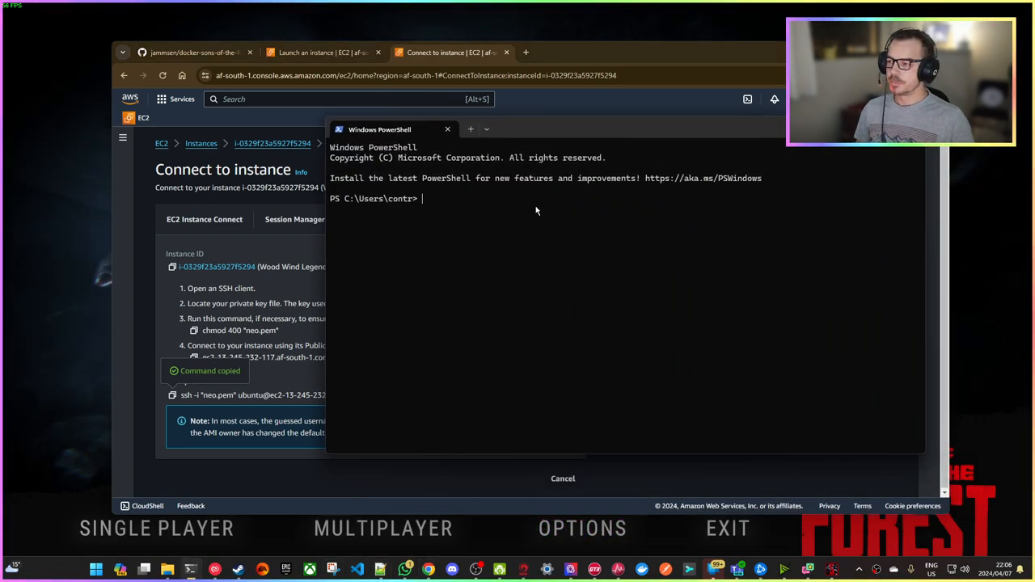
text(ssh -i "neo.pem" ubuntu@ec2-13-245-232-117.af-south-1.compute.amazonaws.com)
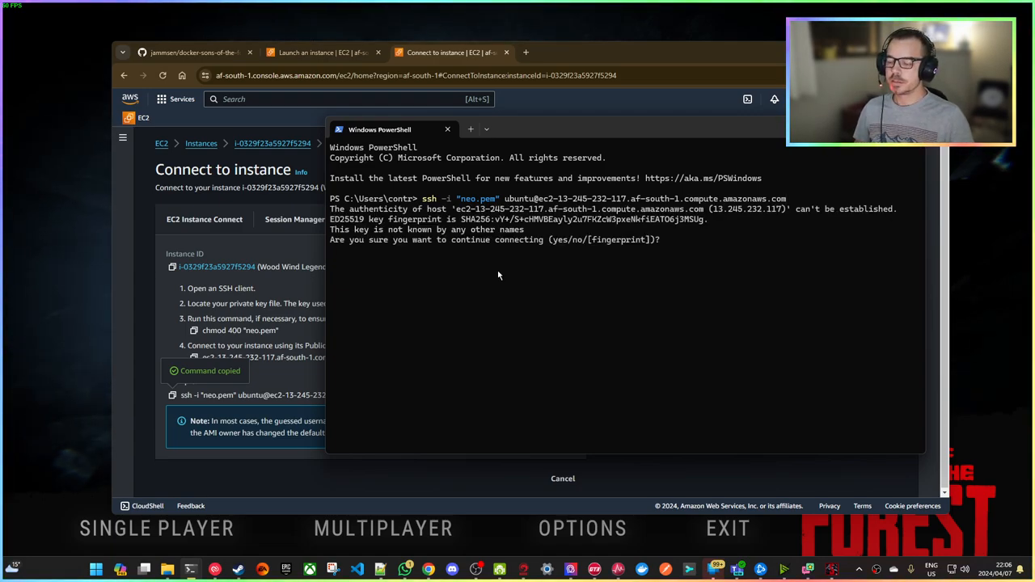
text(yes)
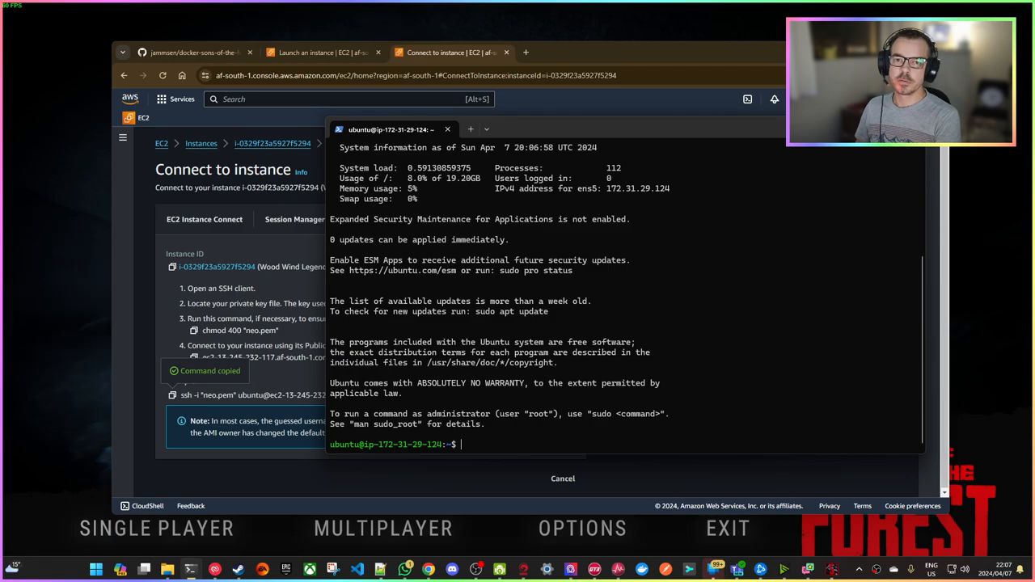
Step: Allow UDP ports 8766, 27016, 9700 and SSH/22 through ufw
text(sudo ufw)
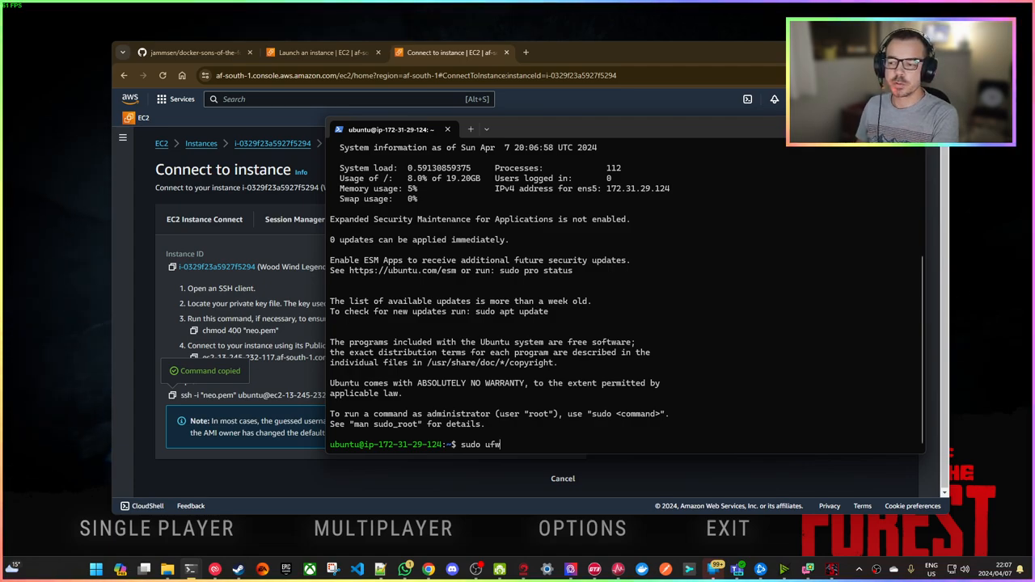
text(allow)
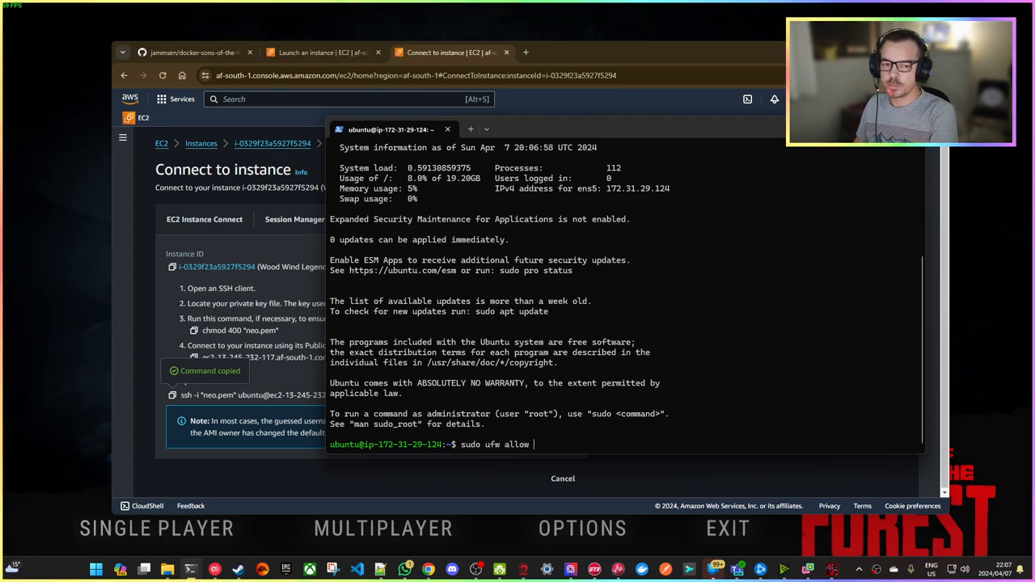
text(8766/udp)
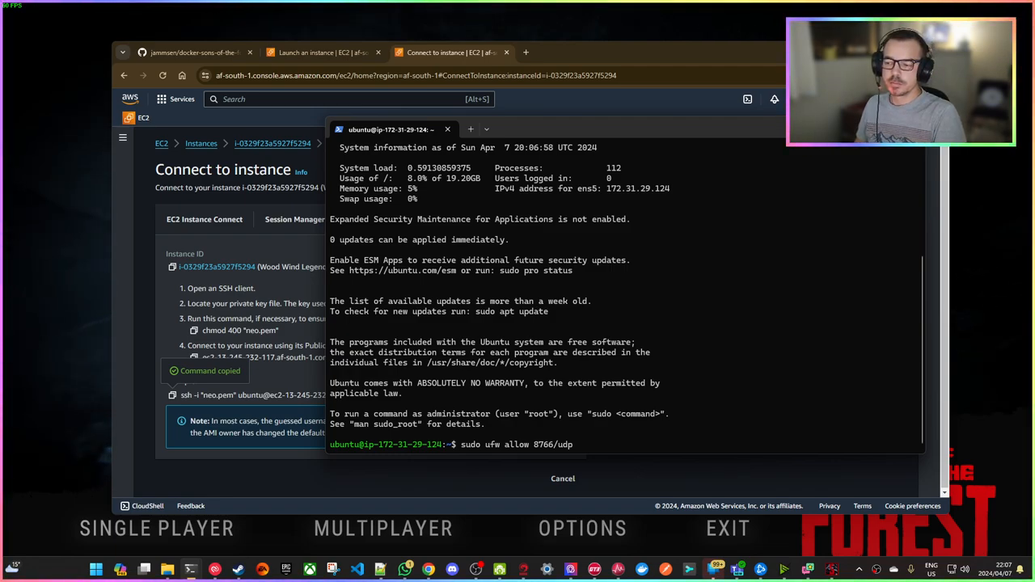
key(Return)
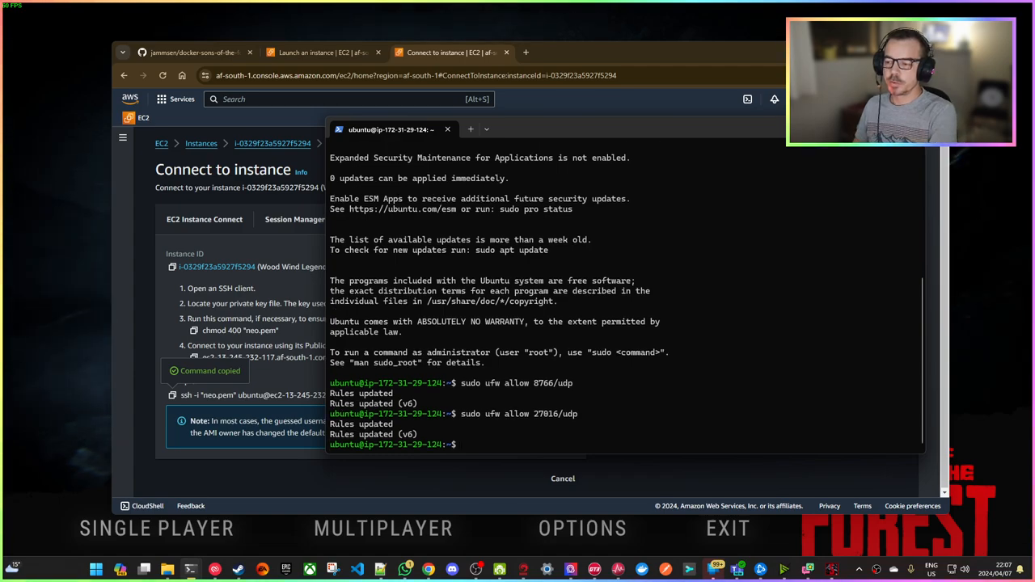
text(sudo ufw allow 27016/udp)
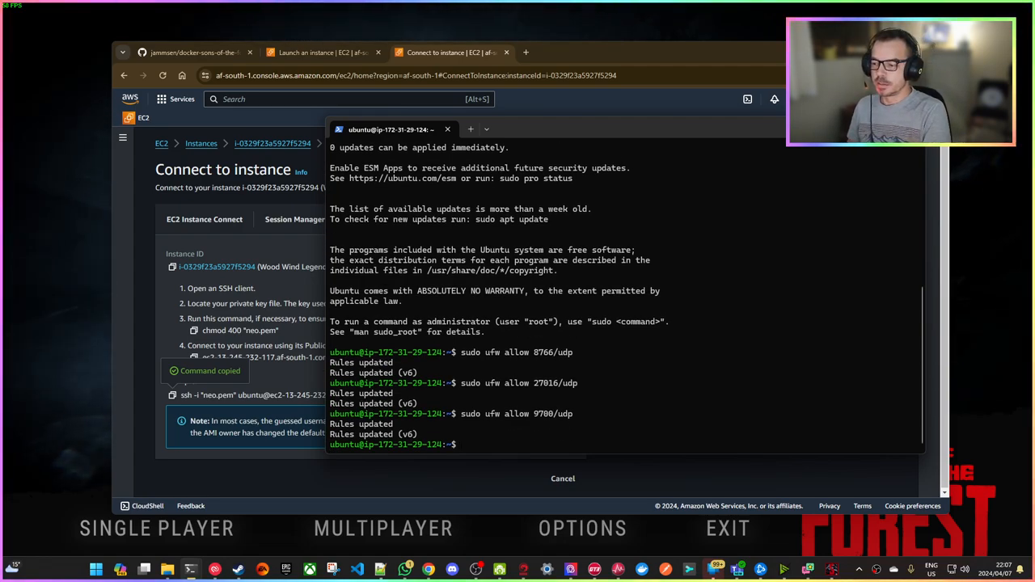
text(sudo ufw allow ssh)
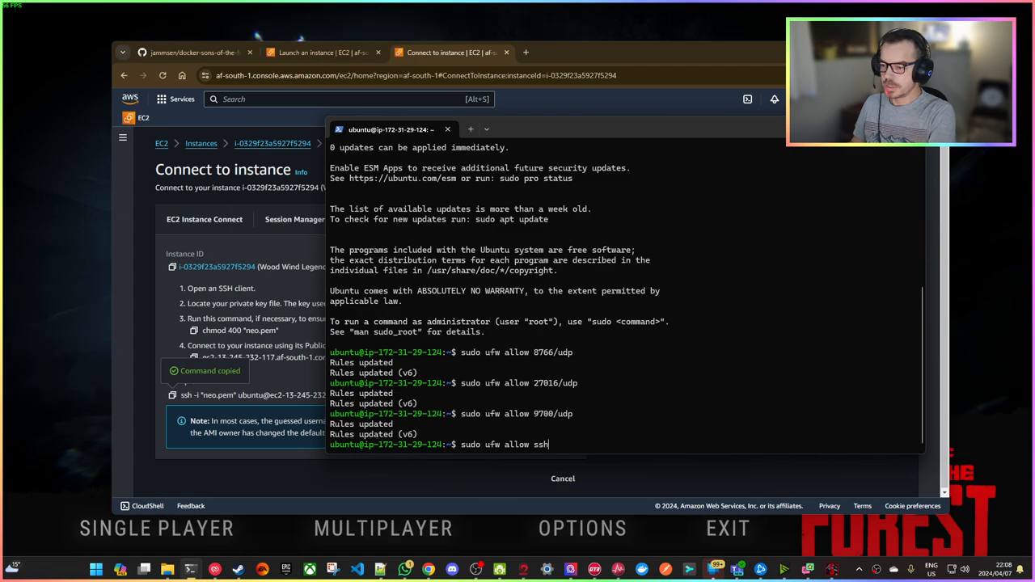
key(enter)
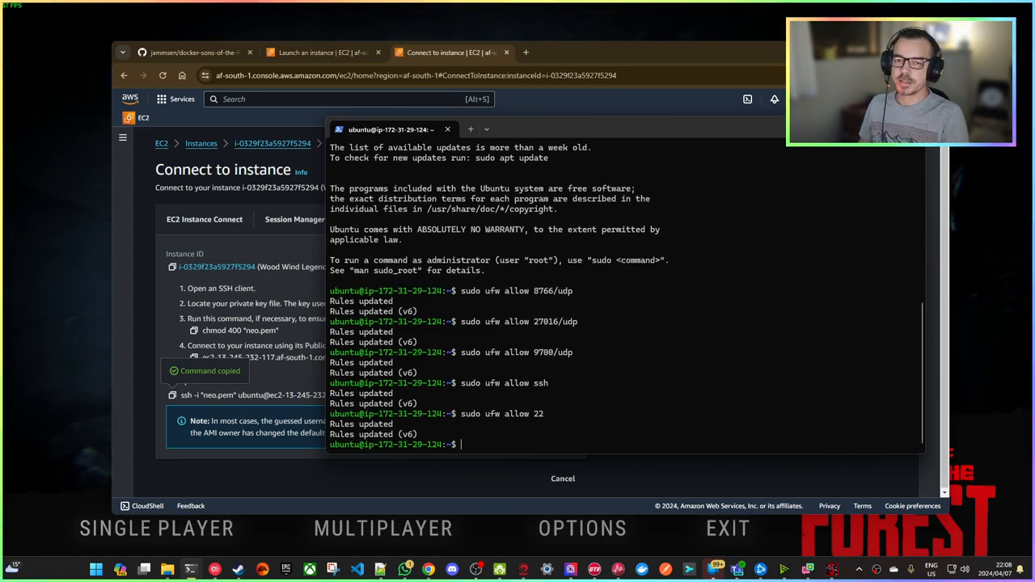
Step: Enable ufw so the firewall is active on startup, confirming with y
text(sudo ufw)
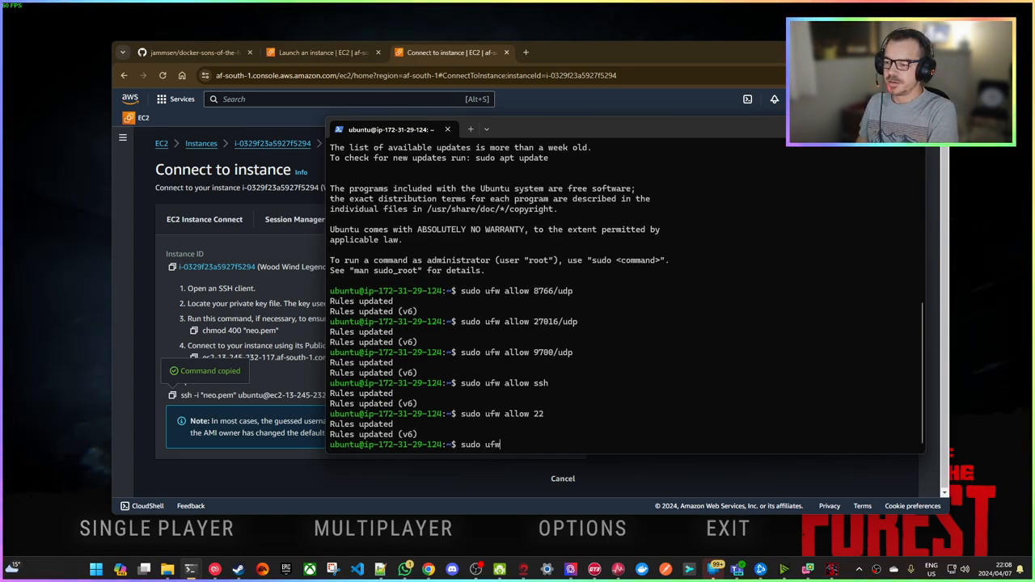
text(enable)
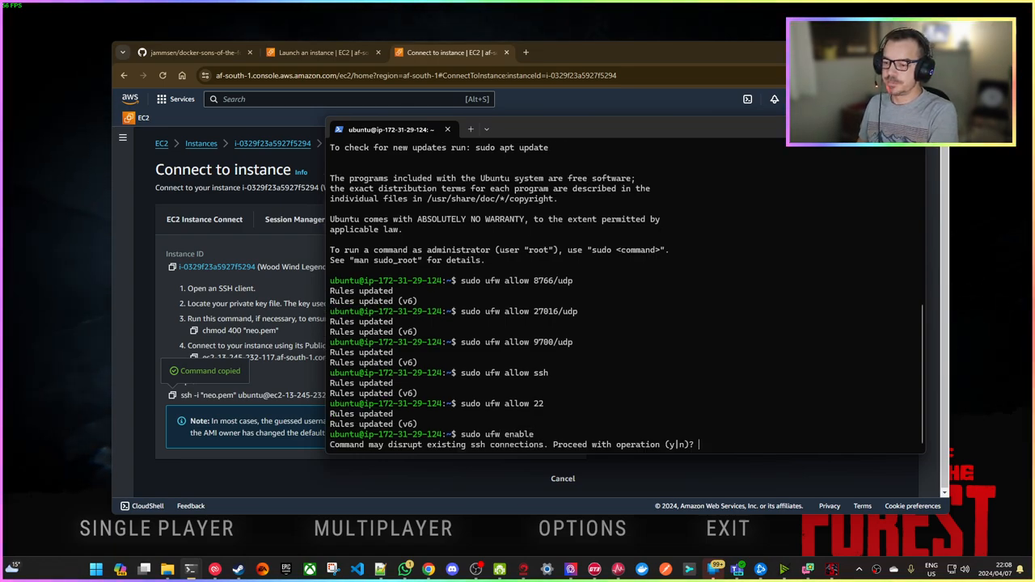
text(y)
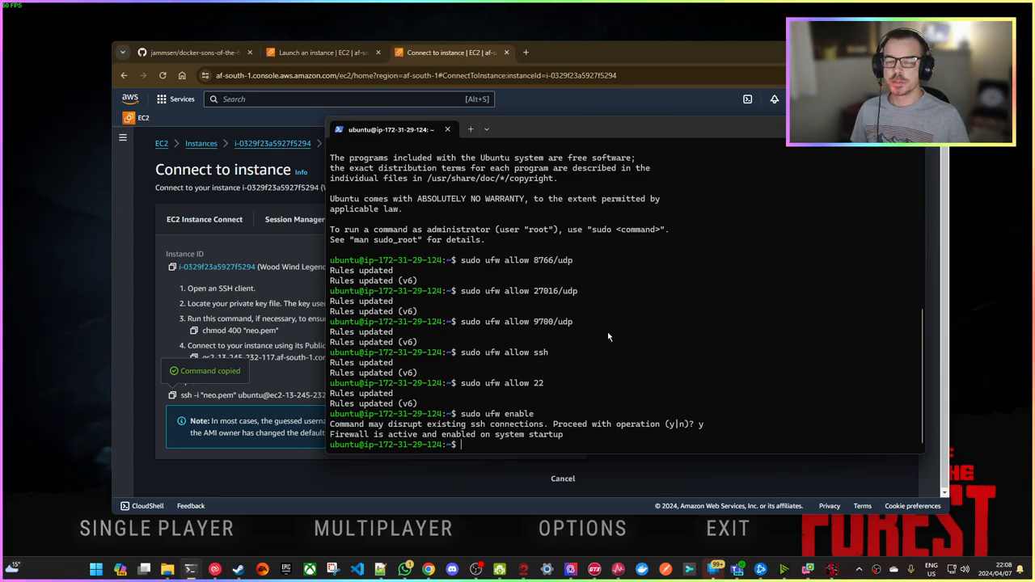
Step: Clone the docker-sons-of-the-forest-dedicated-server repo into sotf and create game and steamcmd folders there
text(su)
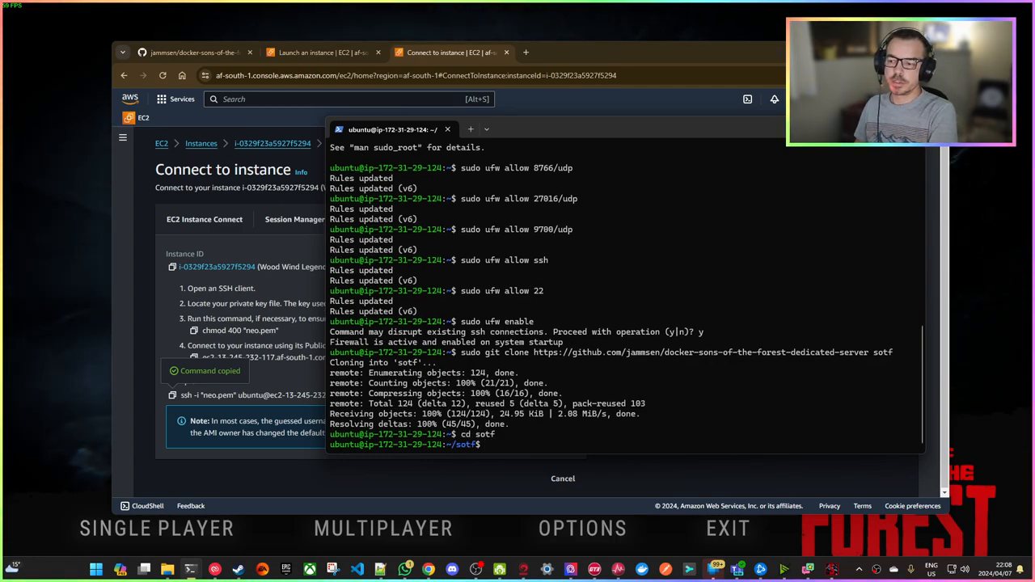
text(ls)
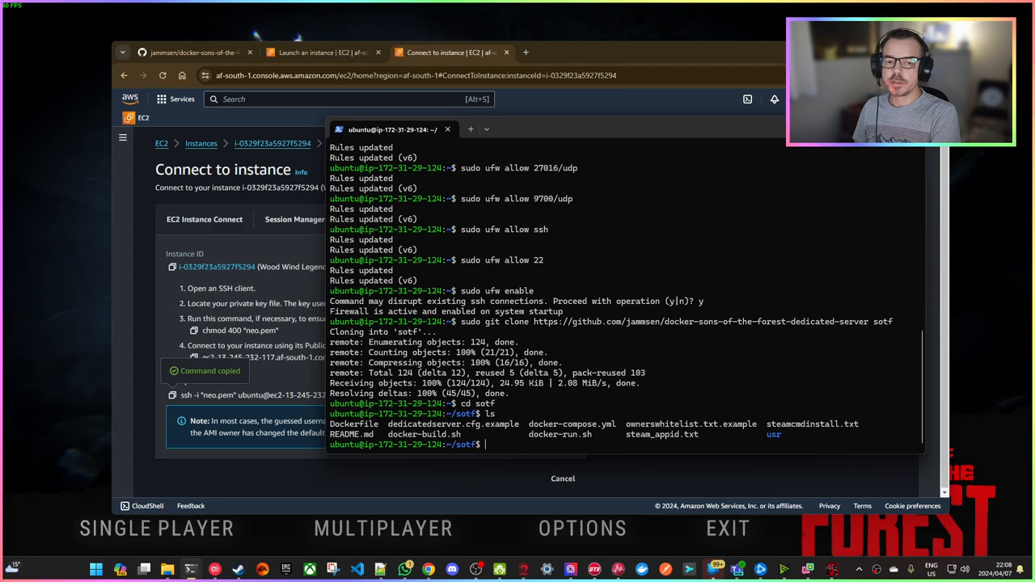
text(mkdir game)
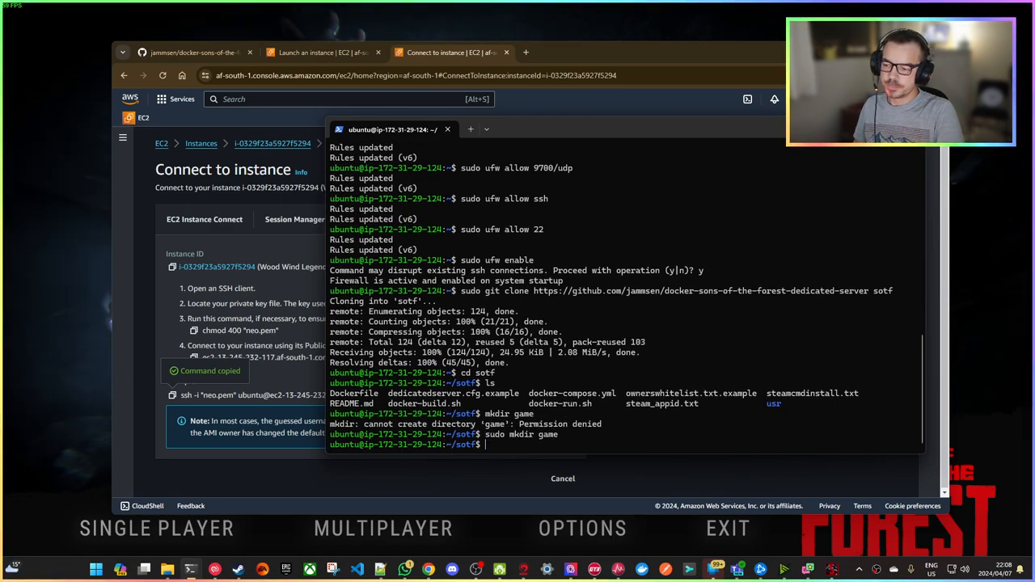
text(sudo mkdir)
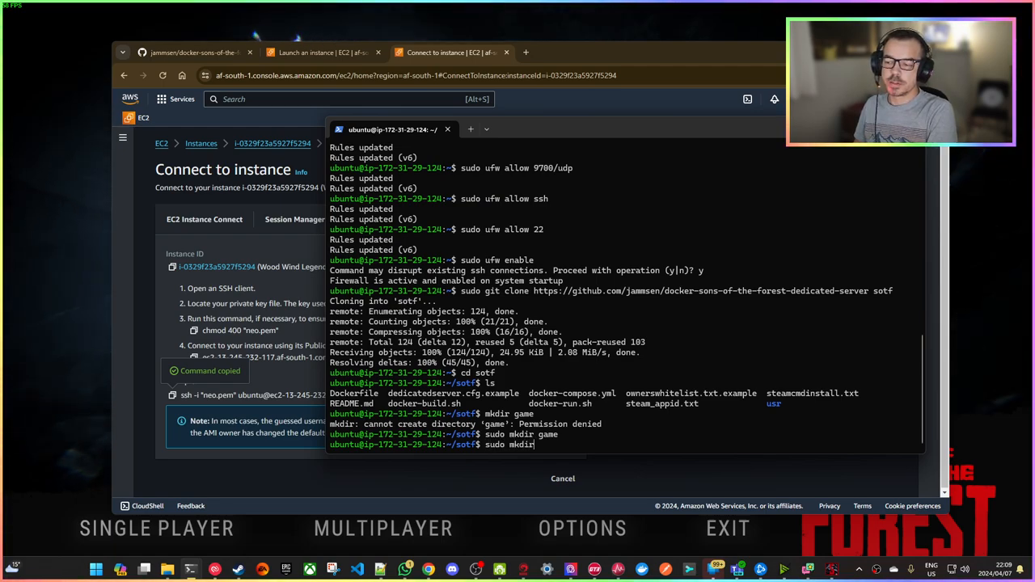
text(steamcmd)
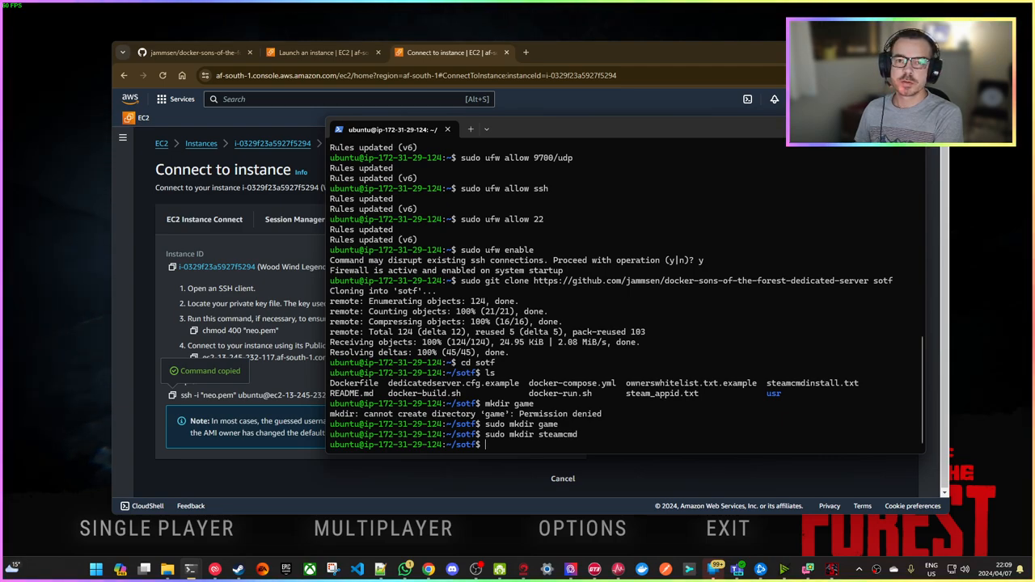
Step: Run sudo apt update in the sotf directory to refresh the package lists
text(sudo)
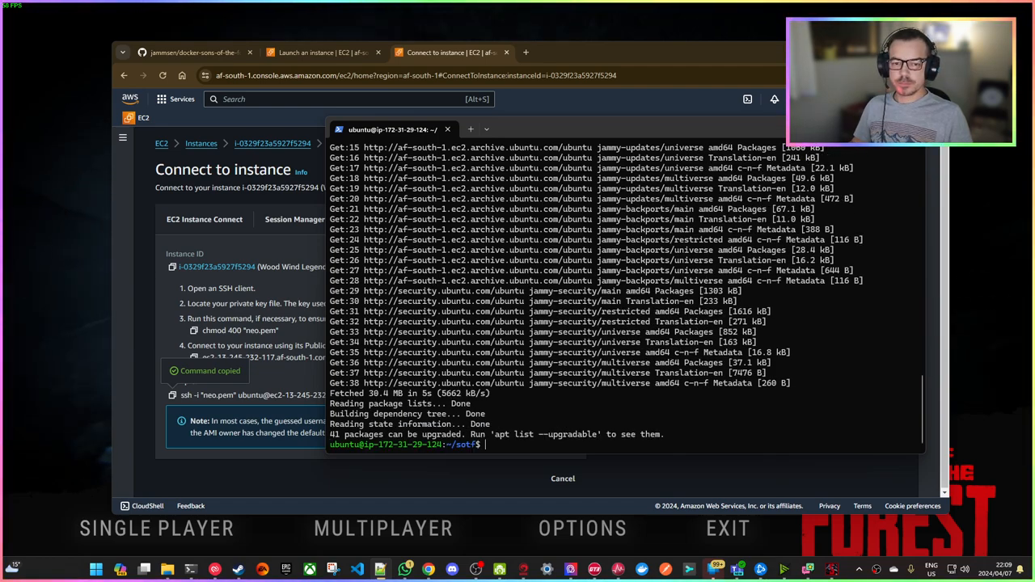
mouse_move(543, 411)
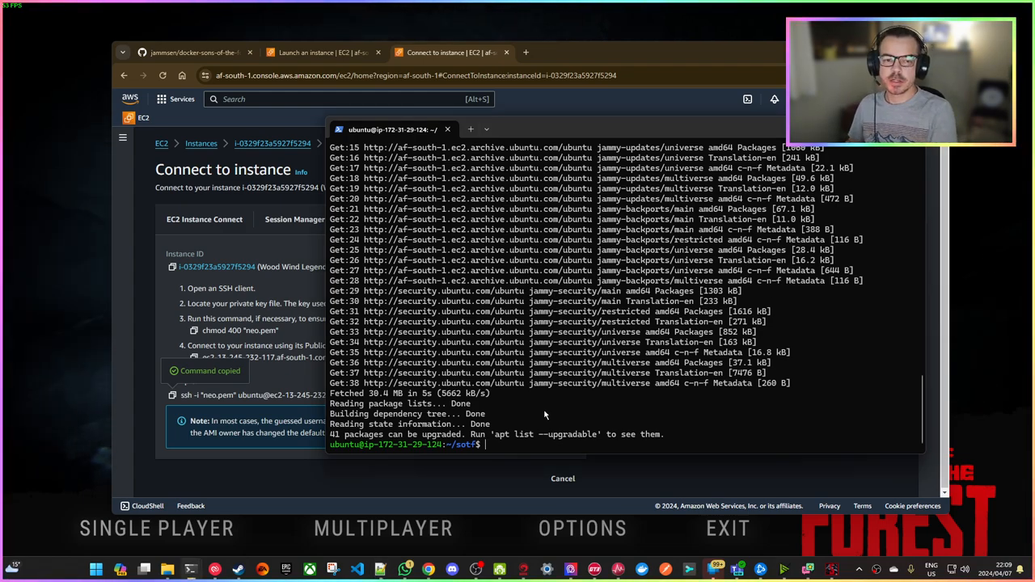
text(su)
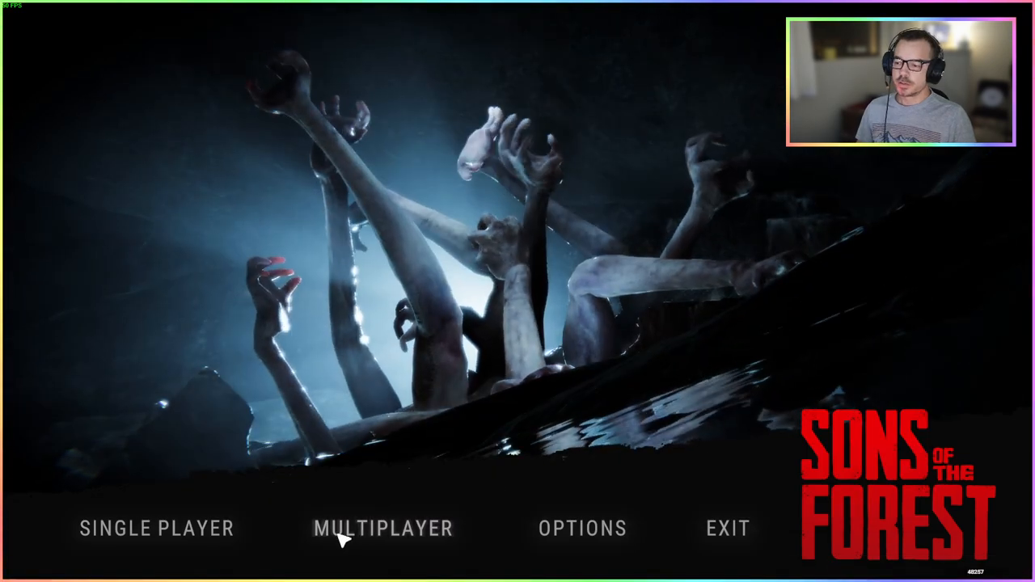
Step: Enter the Multiplayer browser and set SOURCE to DEDICATED to list dedicated servers
click(382, 527)
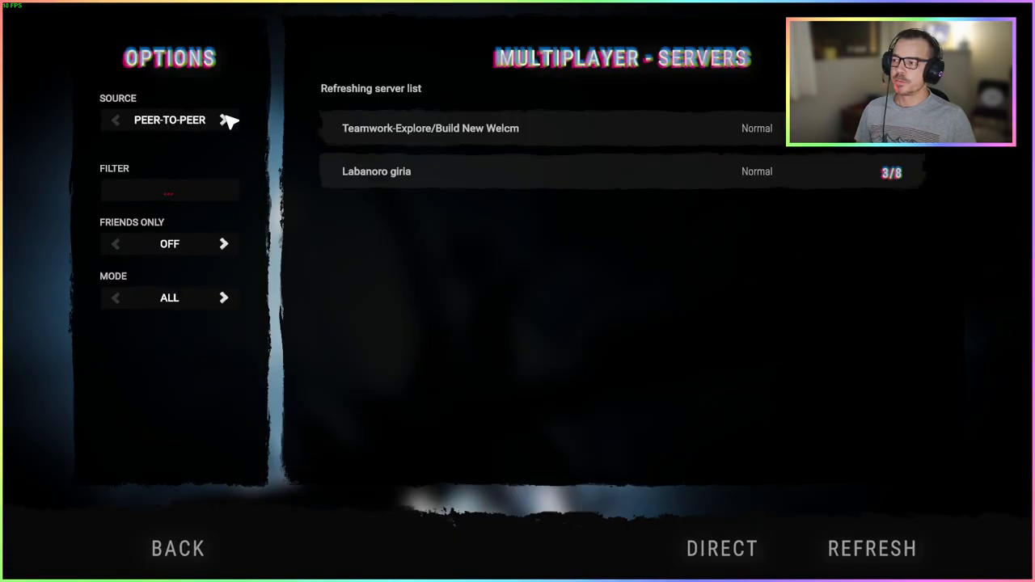
click(223, 119)
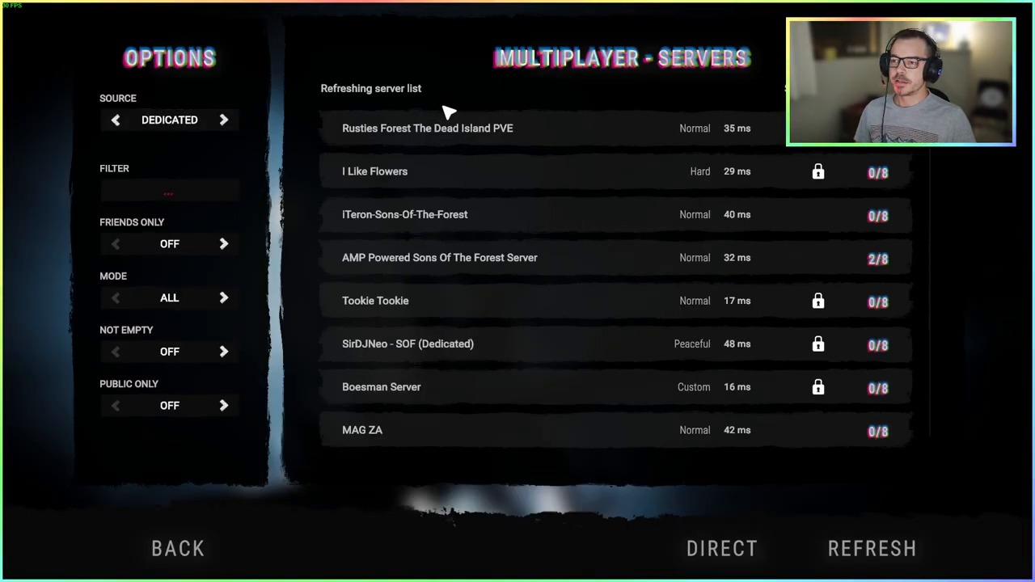
mouse_move(671, 202)
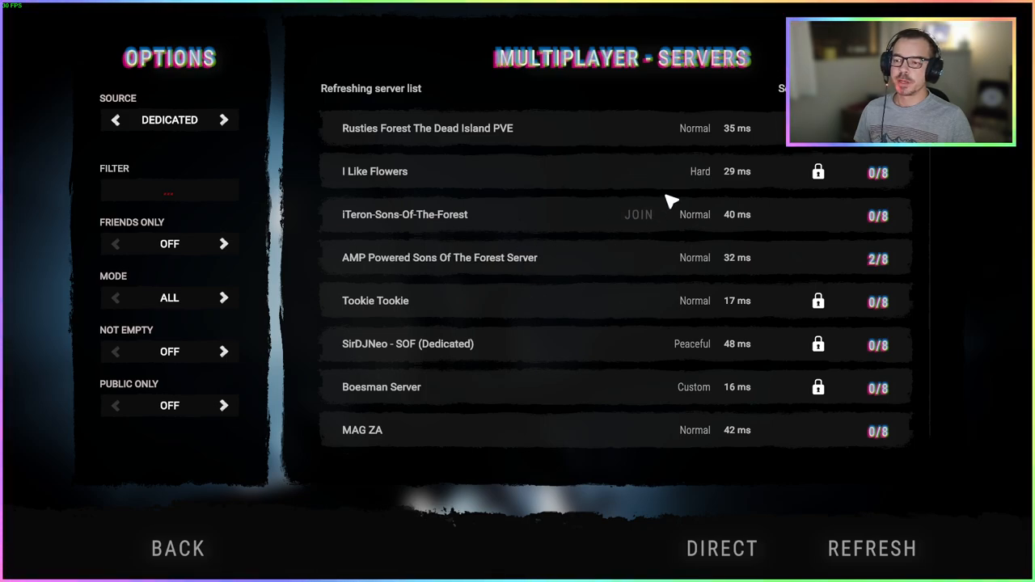
mouse_move(495, 417)
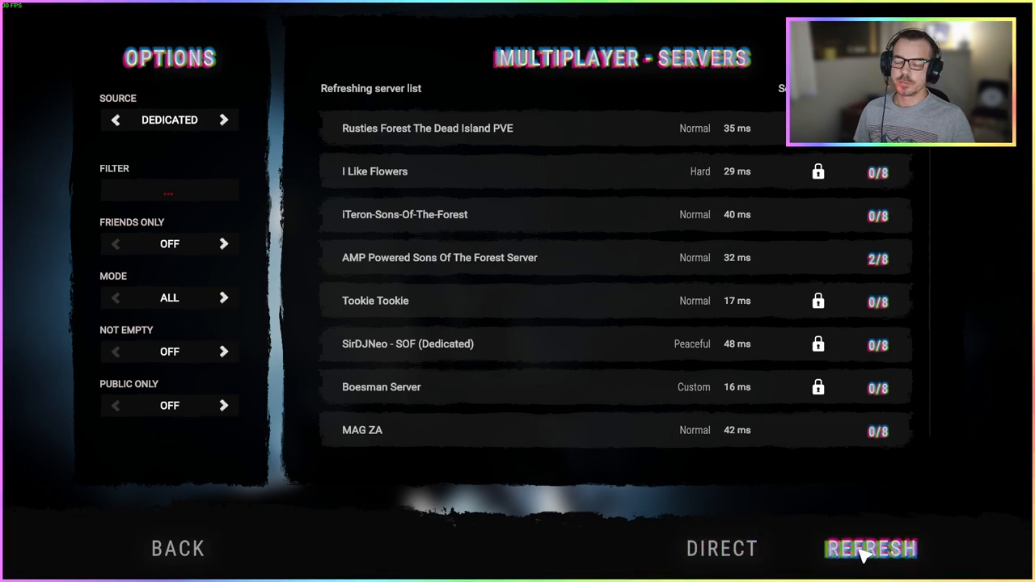
mouse_move(685, 136)
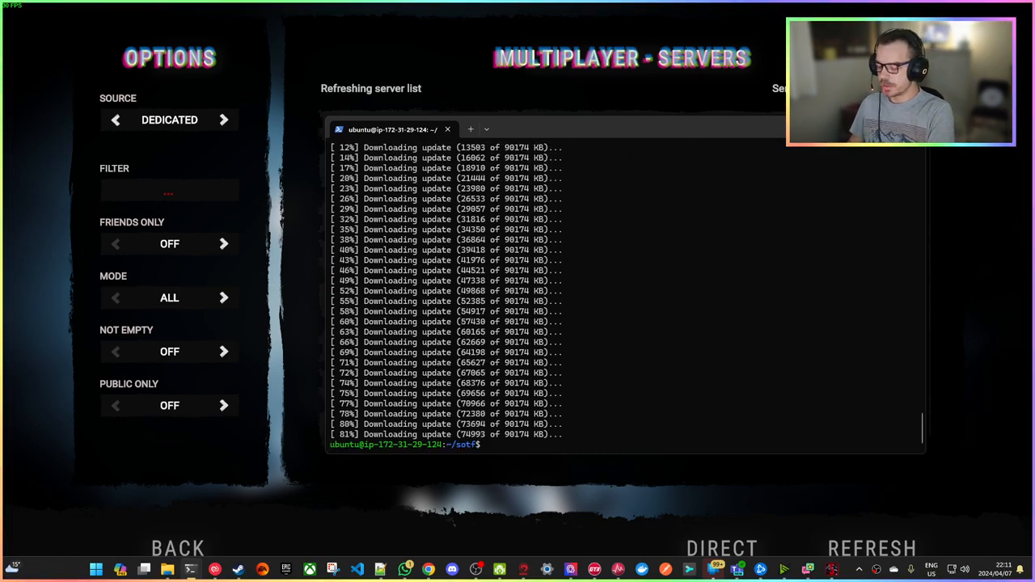
Step: Navigate into sotf/game/userdata, listing contents along the way
text(ls)
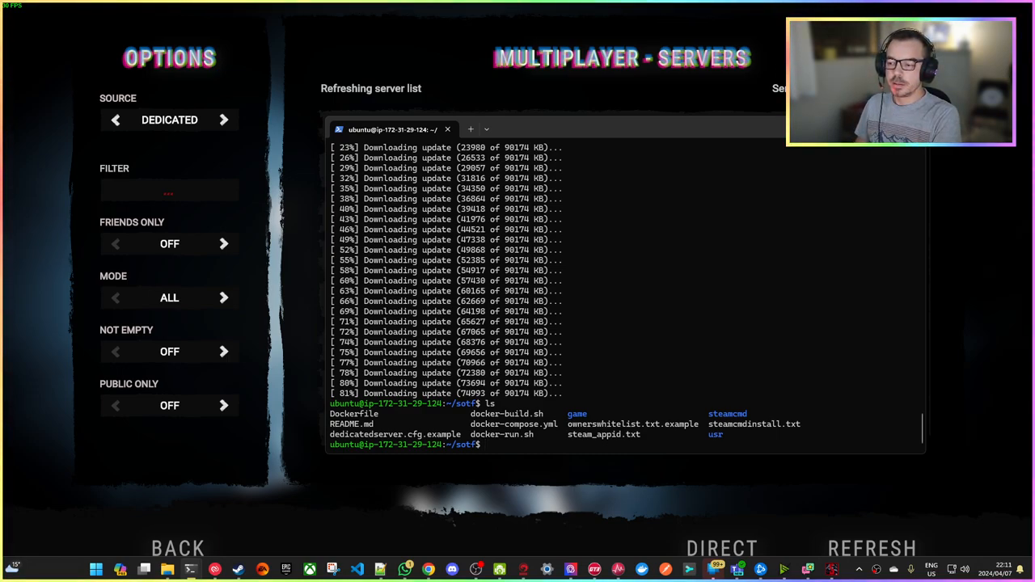
text(cd game)
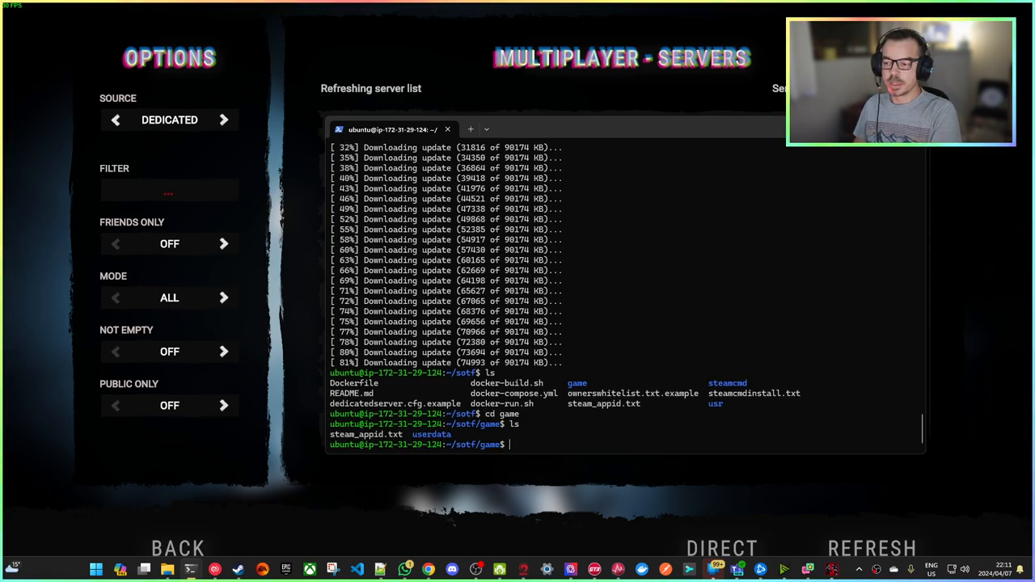
text(c)
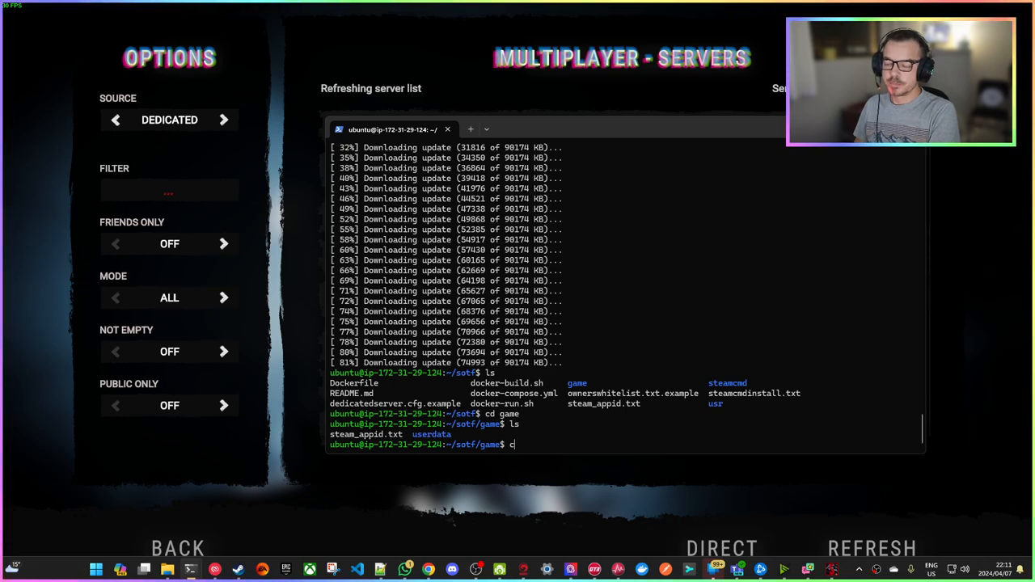
text(d userdata)
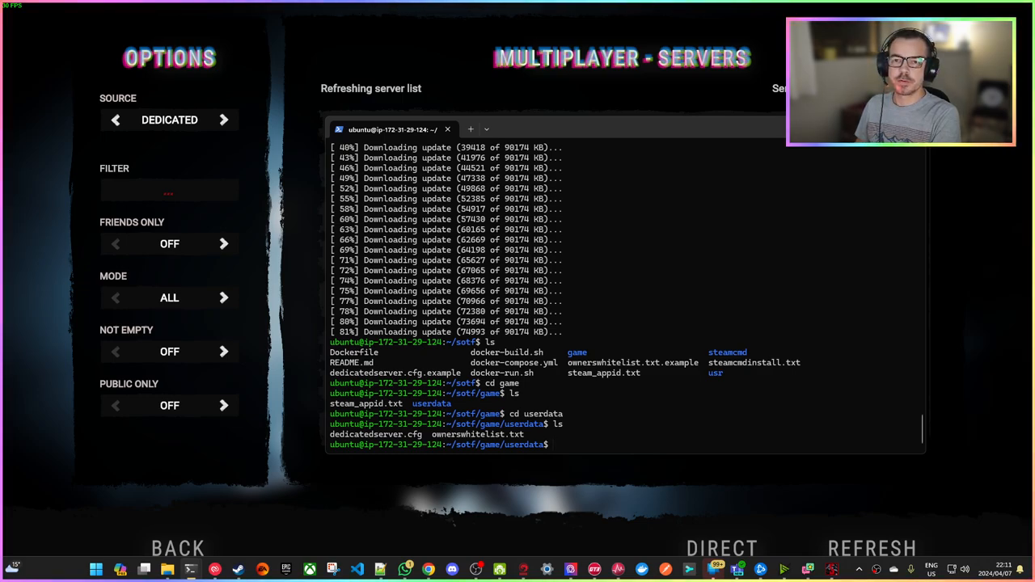
Step: Edit dedicatedserver.cfg with sudo nano, then begin a sudo docker command at the shell
text(sudo nano dedicat)
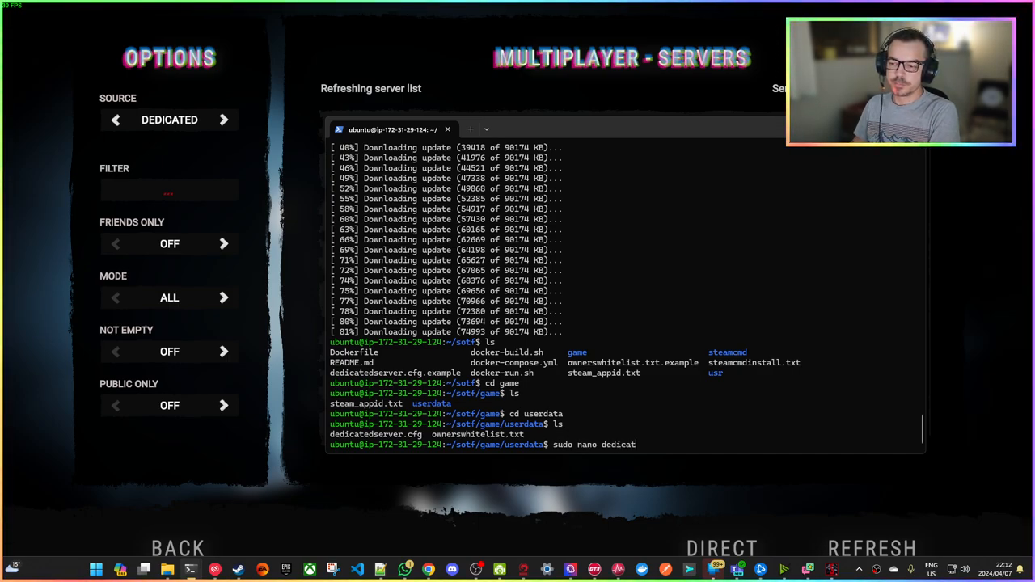
text(edserver.cfg)
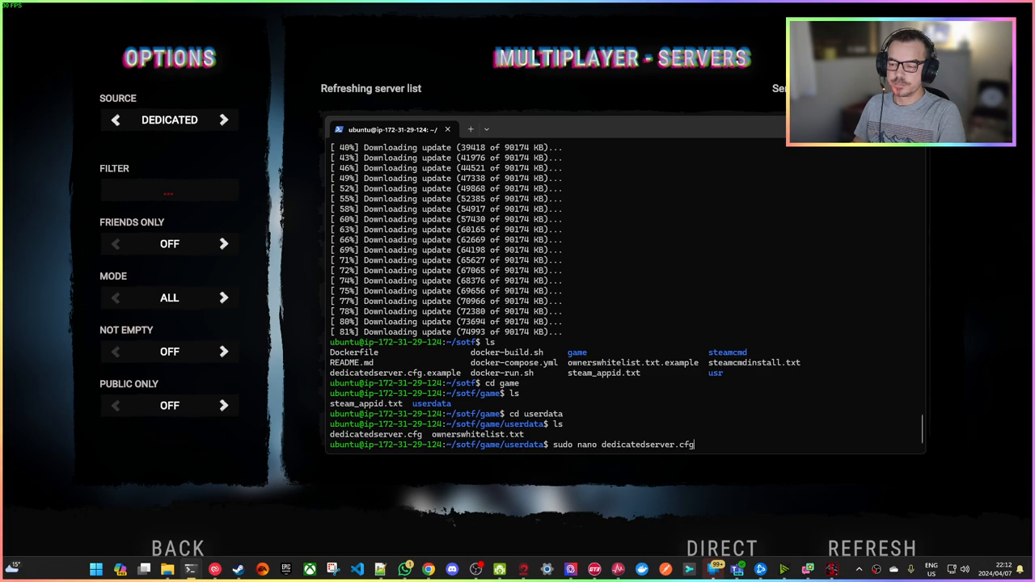
key(enter)
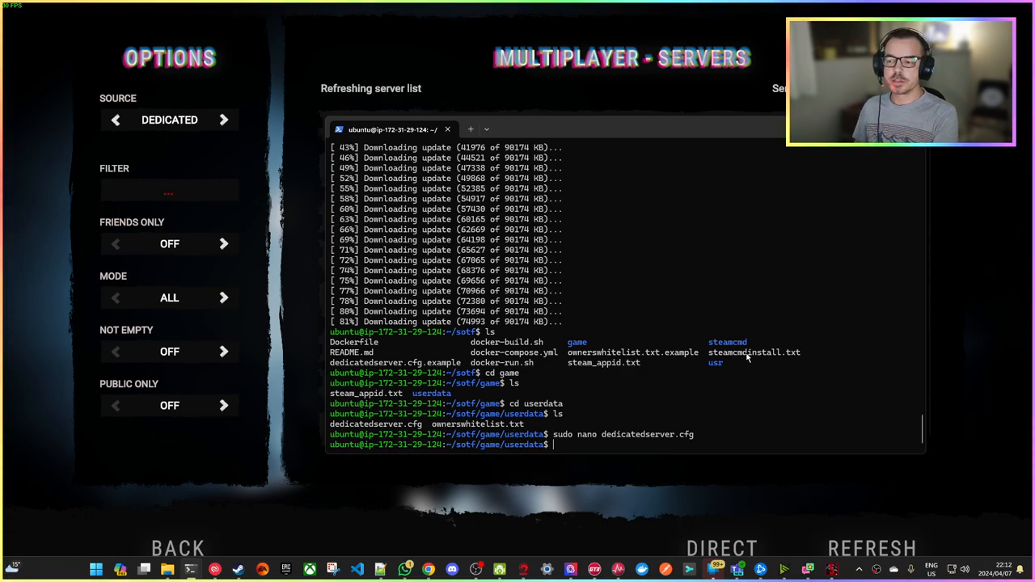
text(sudo)
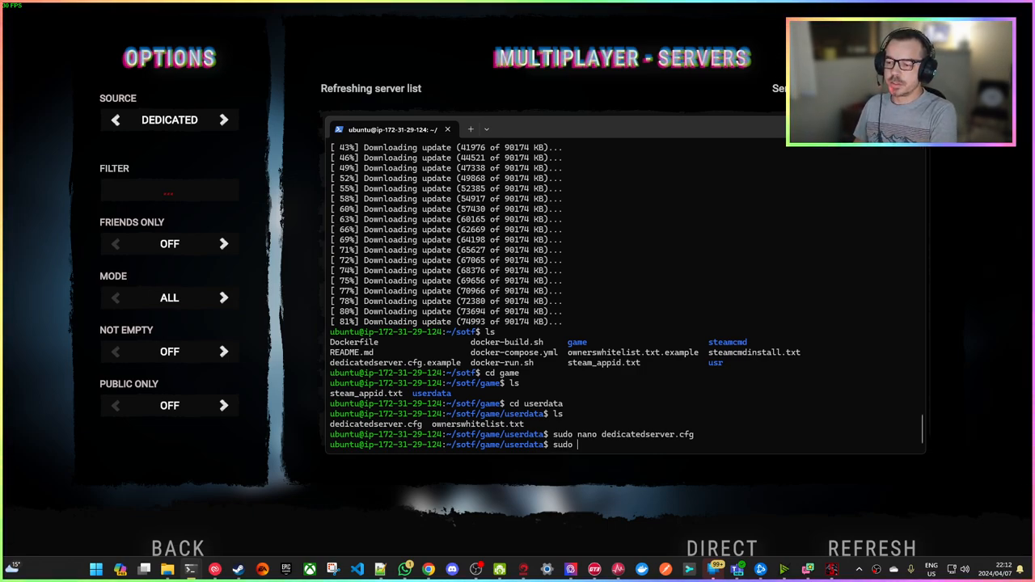
text(docker at)
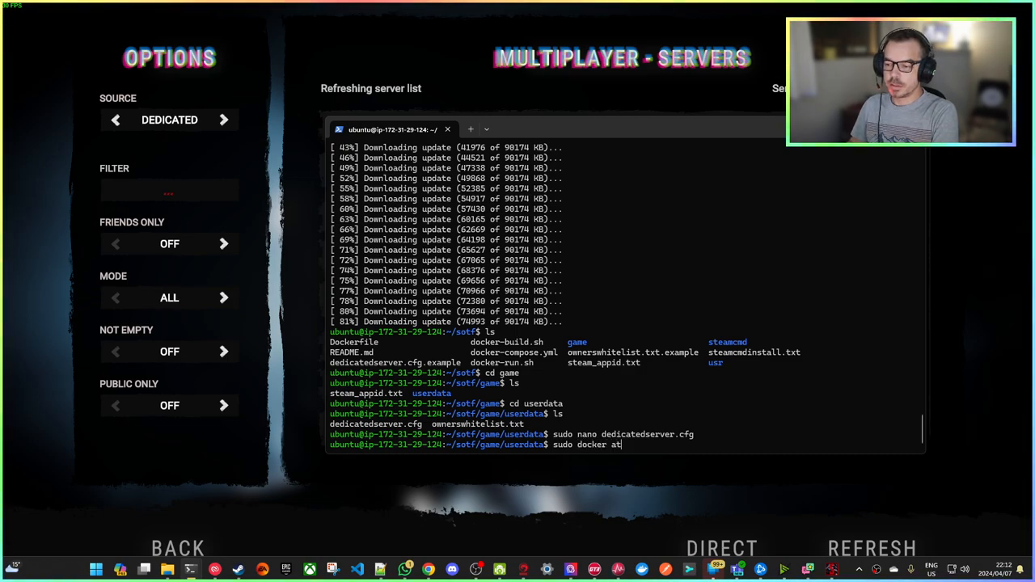